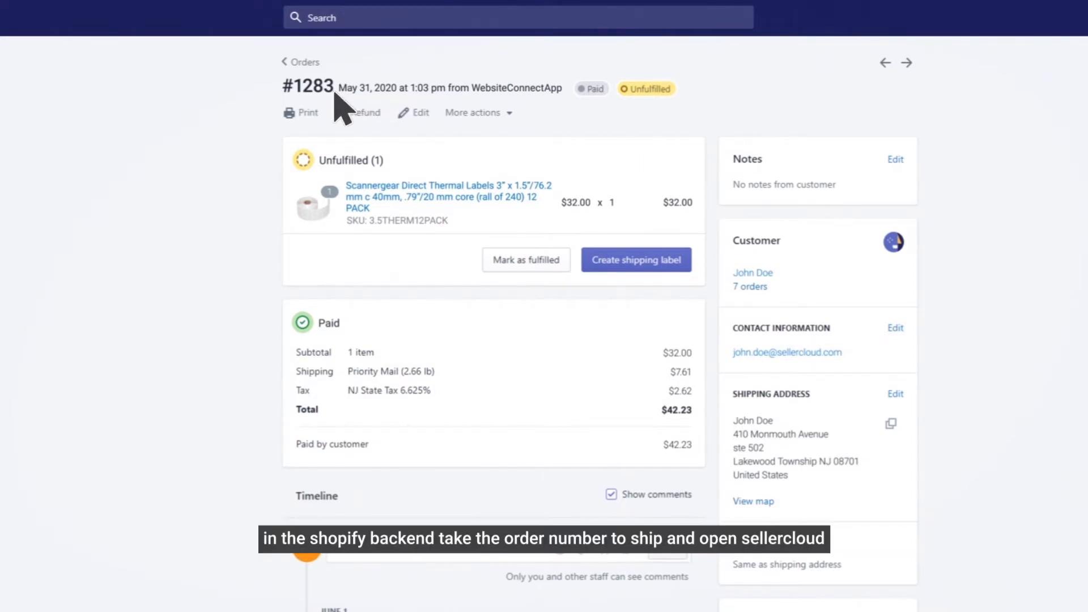
# Copy Shopify order number 1283 and open Sellercloud's Orders > Manage Orders page.
pyautogui.doubleClick(309, 86)
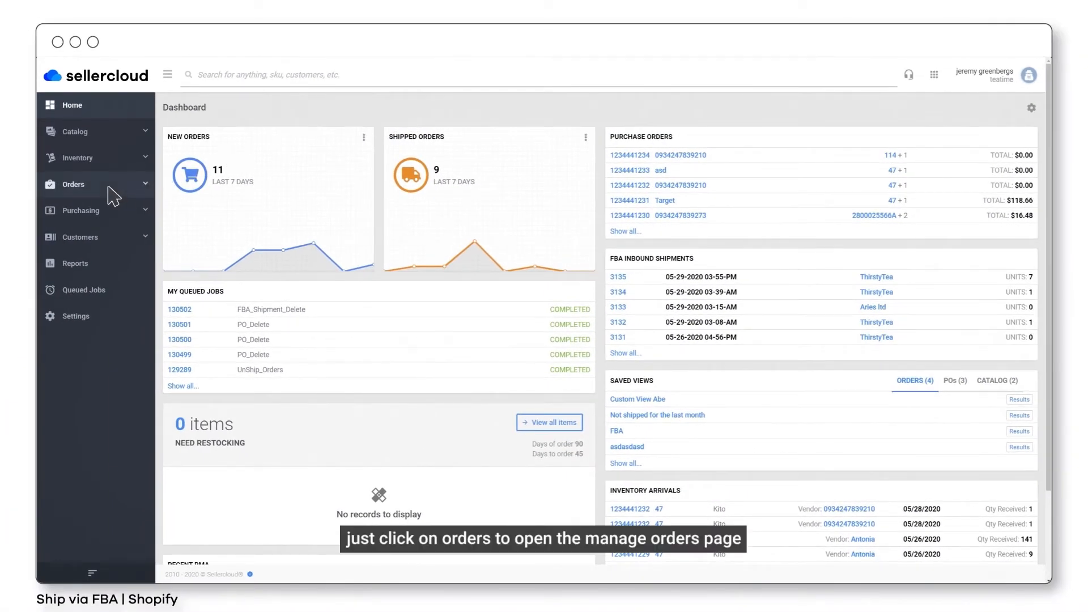
pyautogui.click(73, 184)
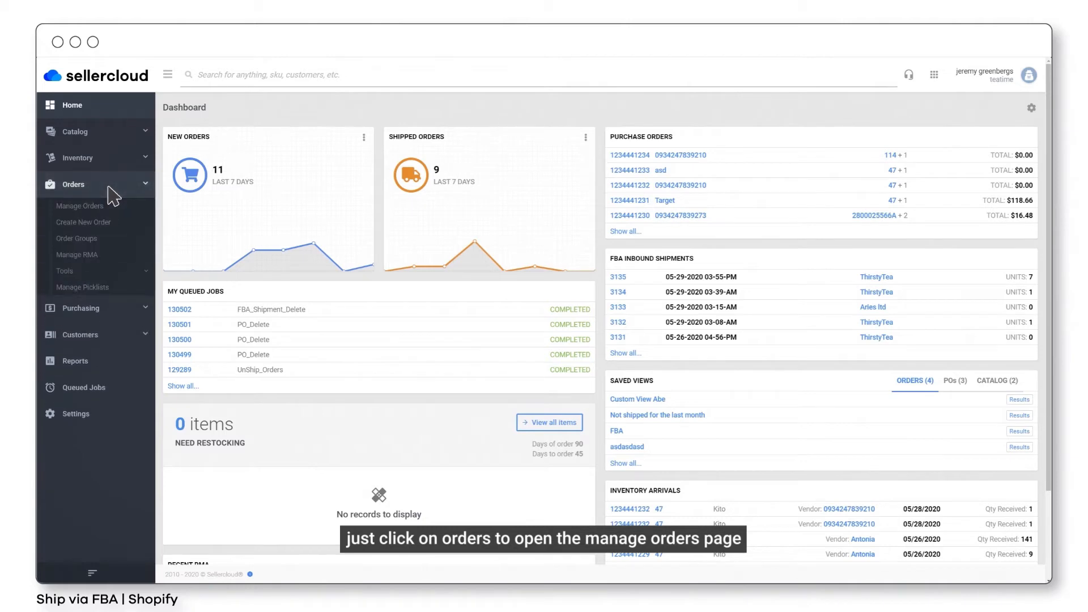
pyautogui.click(79, 205)
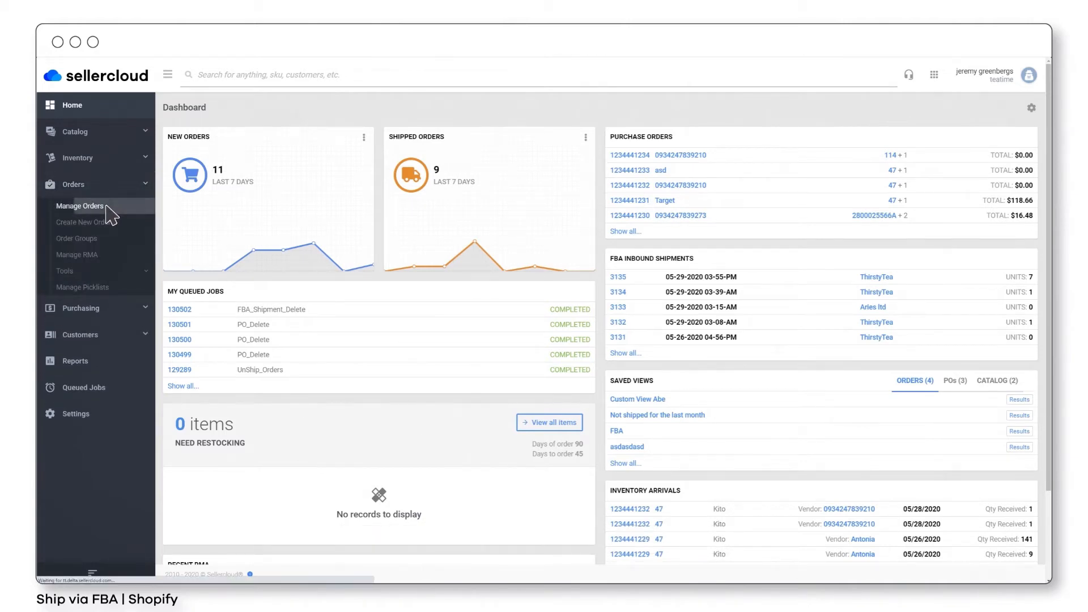
pyautogui.click(79, 205)
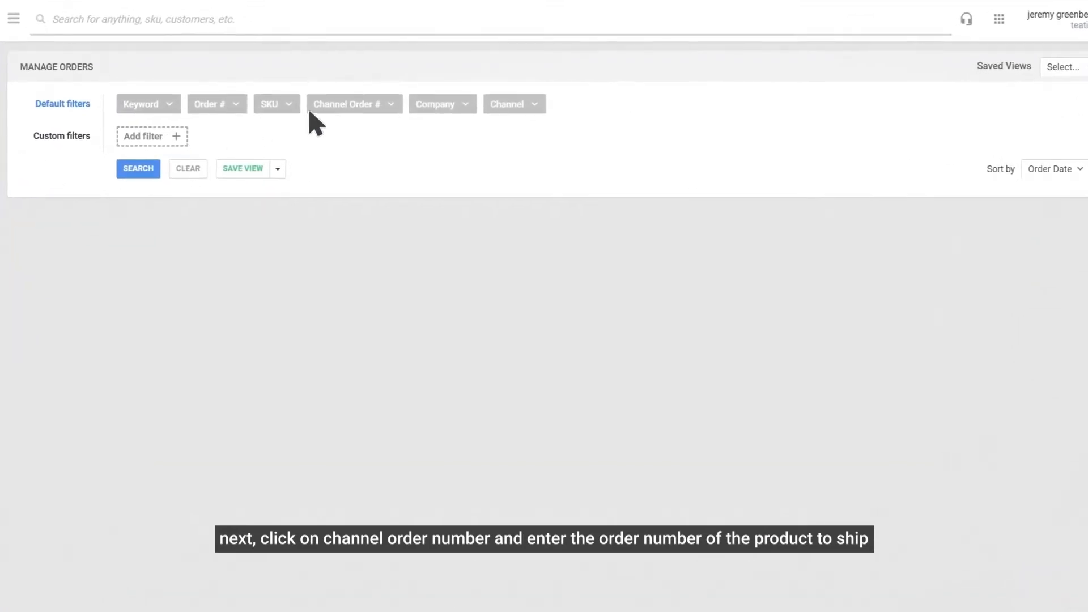
# Search by Channel Order # 1283 and open order 5049957's details.
pyautogui.click(349, 103)
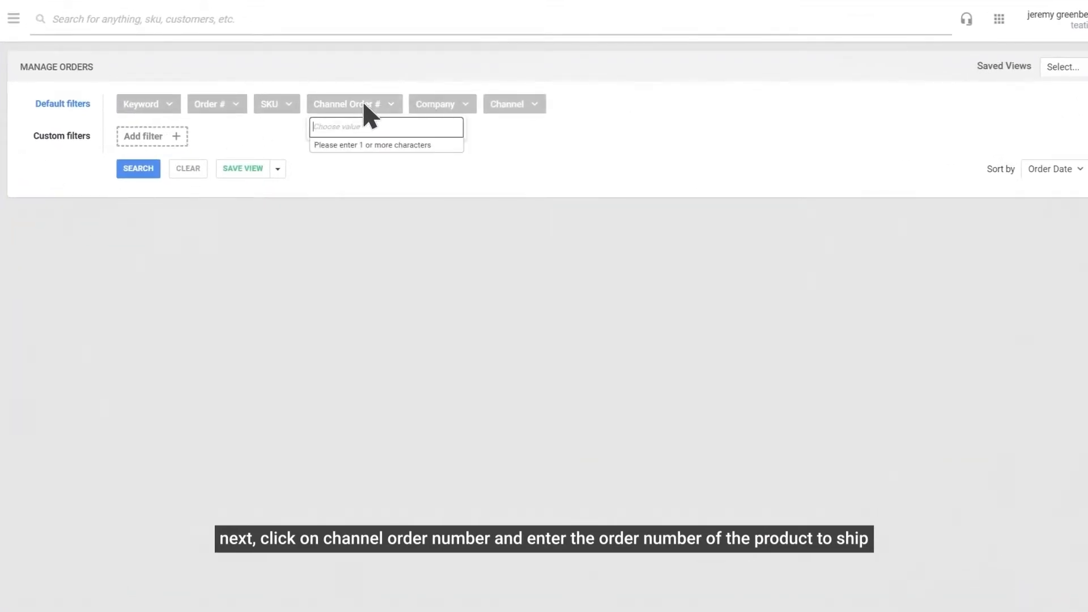
pyautogui.write('1283')
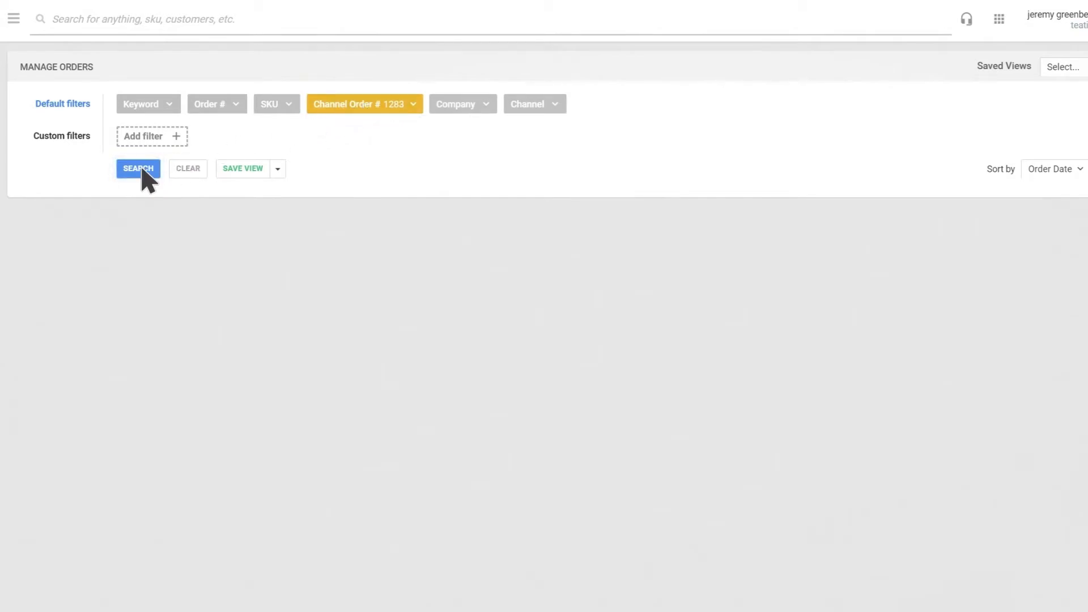
pyautogui.click(138, 168)
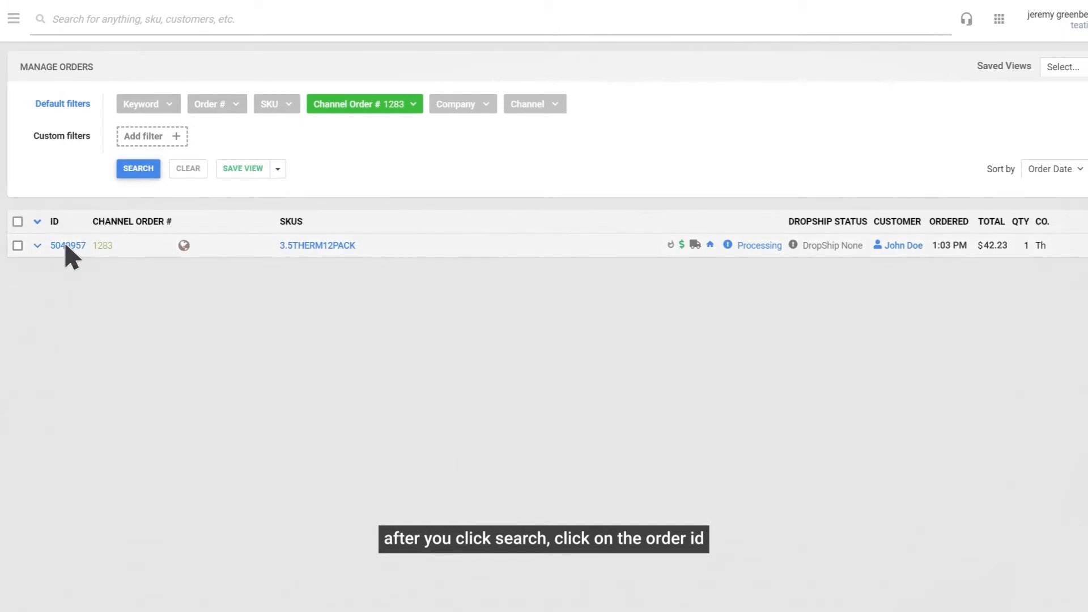
pyautogui.click(68, 244)
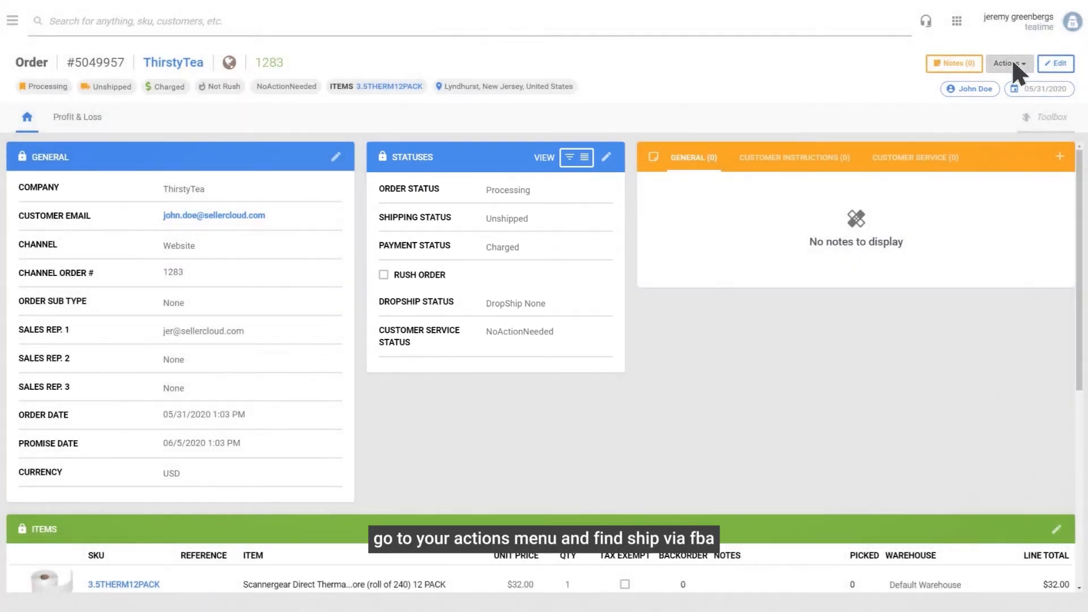
# Choose Ship via FBA from order 5049957's Actions menu.
pyautogui.click(1006, 63)
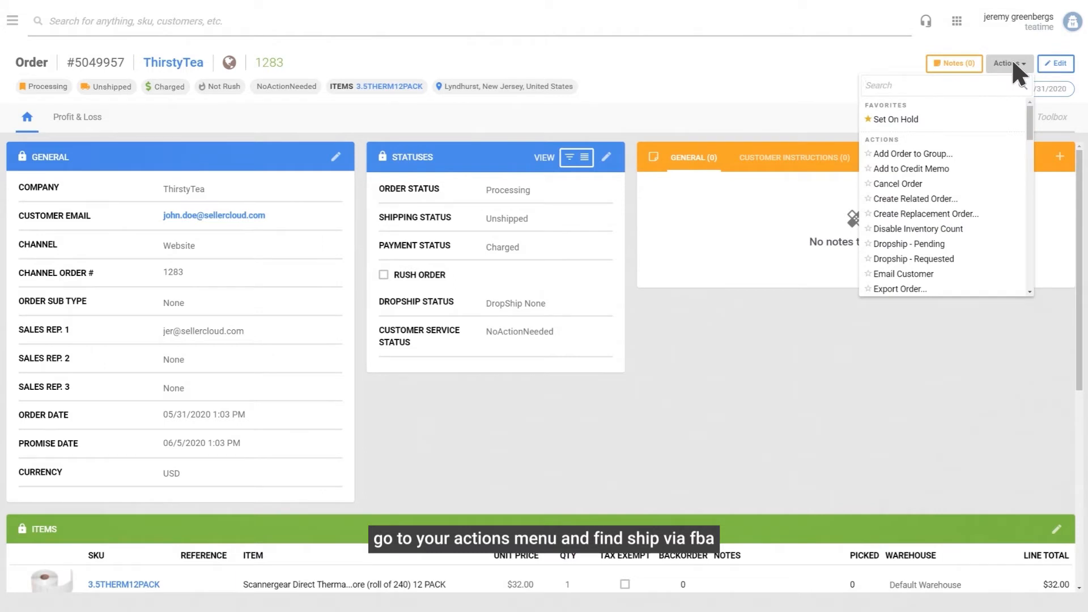
pyautogui.write('Ship via FBA')
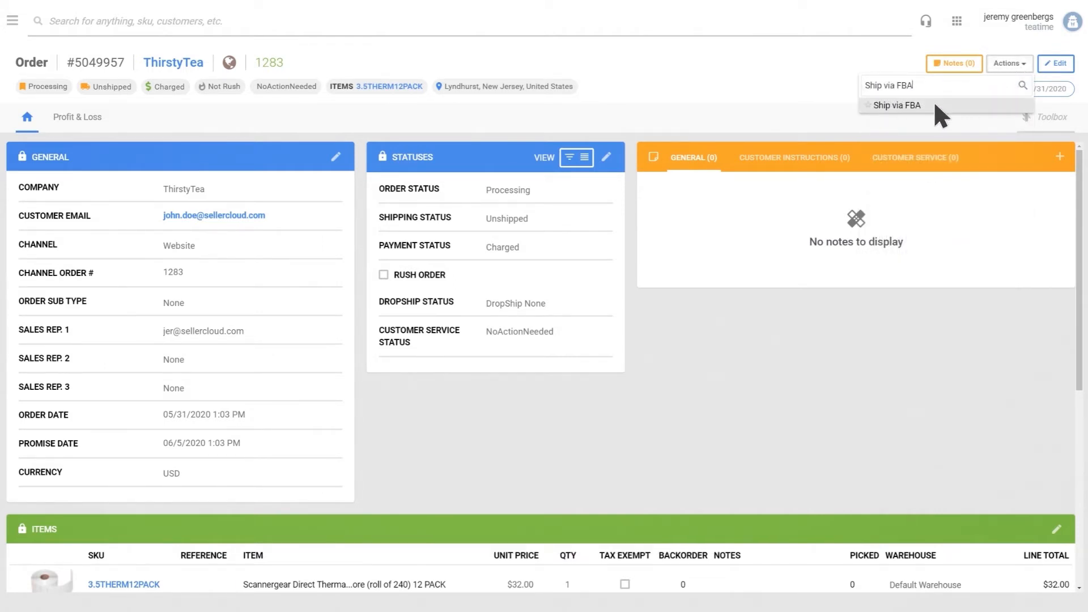
pyautogui.click(896, 105)
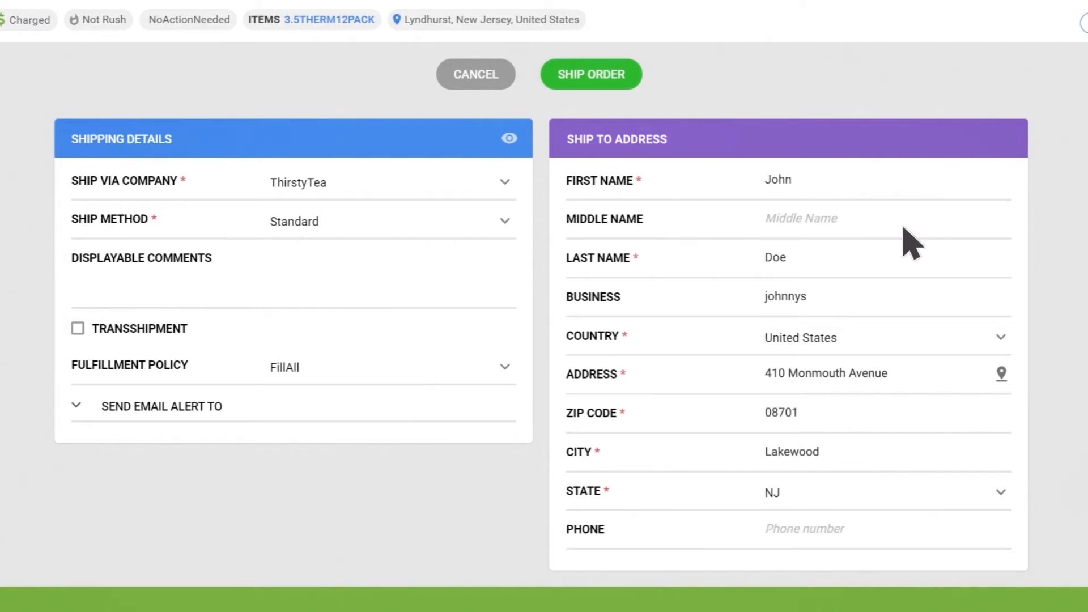
pyautogui.moveTo(608, 97)
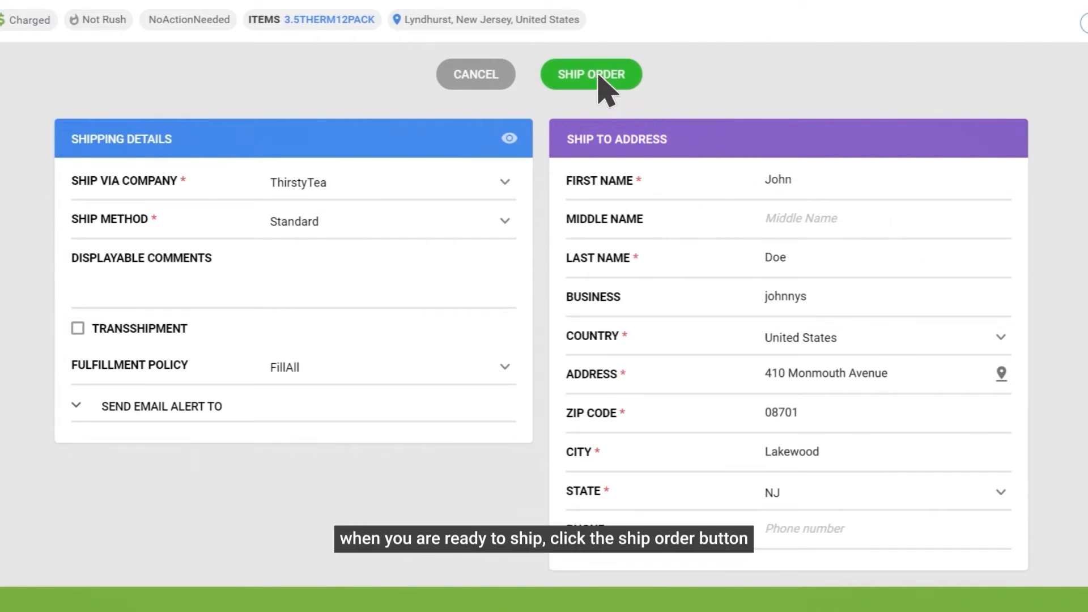
# Submit the prefilled FBA shipment for order 5049957 with Ship Order.
pyautogui.click(591, 74)
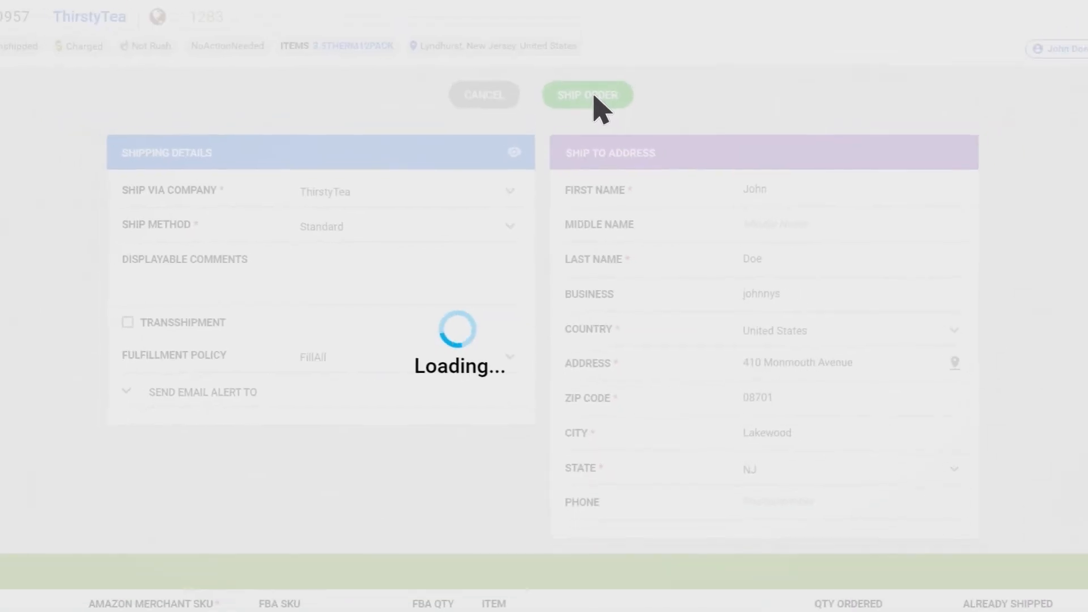
pyautogui.click(587, 95)
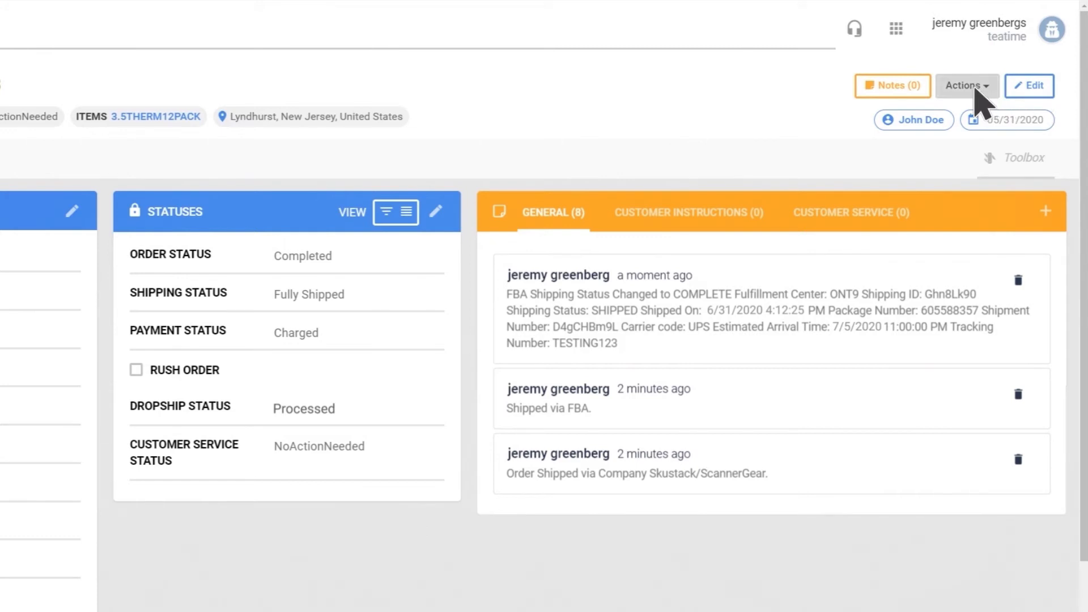
# Run Send Tracking to Channel from the order's Actions menu.
pyautogui.click(964, 85)
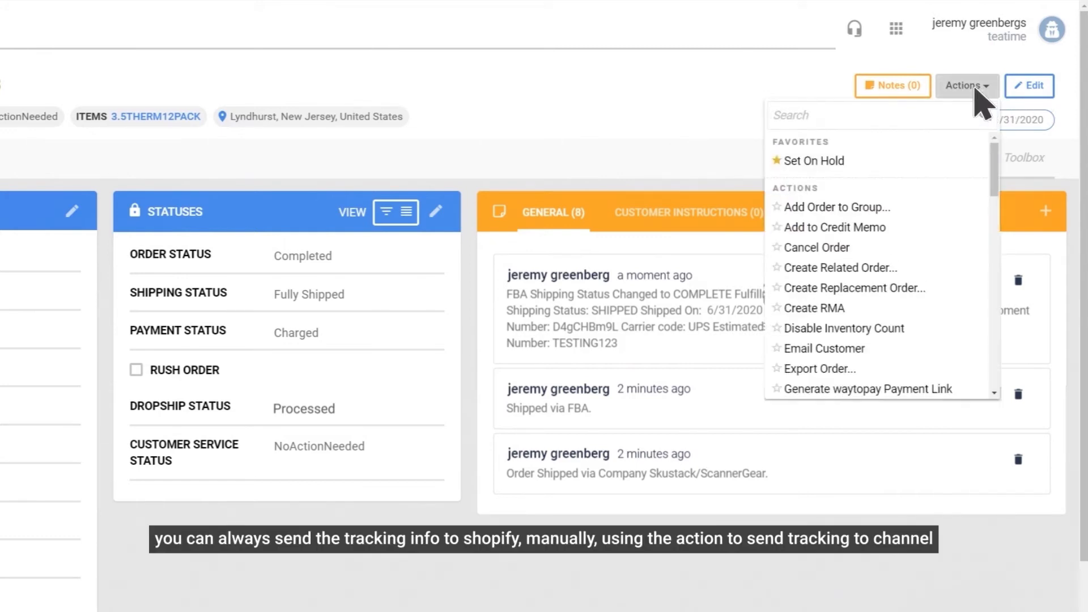
pyautogui.write('Send')
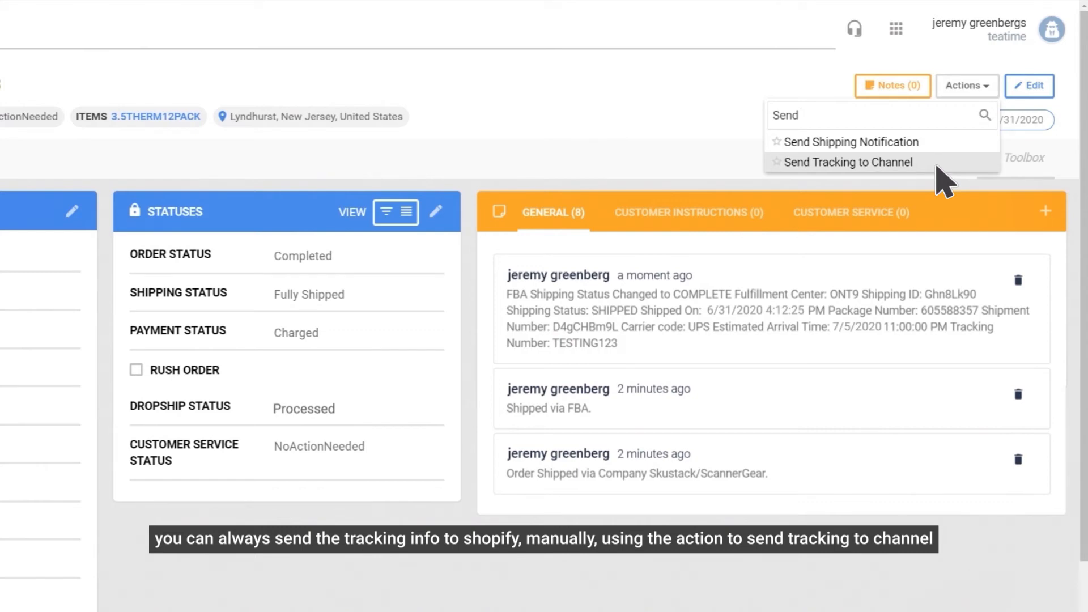
pyautogui.click(846, 162)
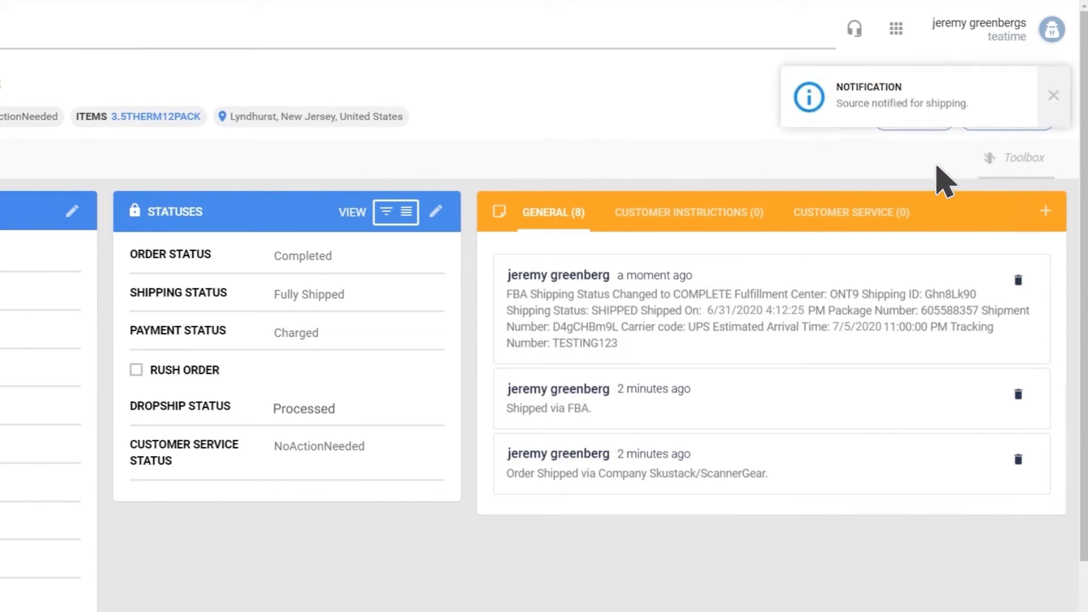
pyautogui.moveTo(1026, 111)
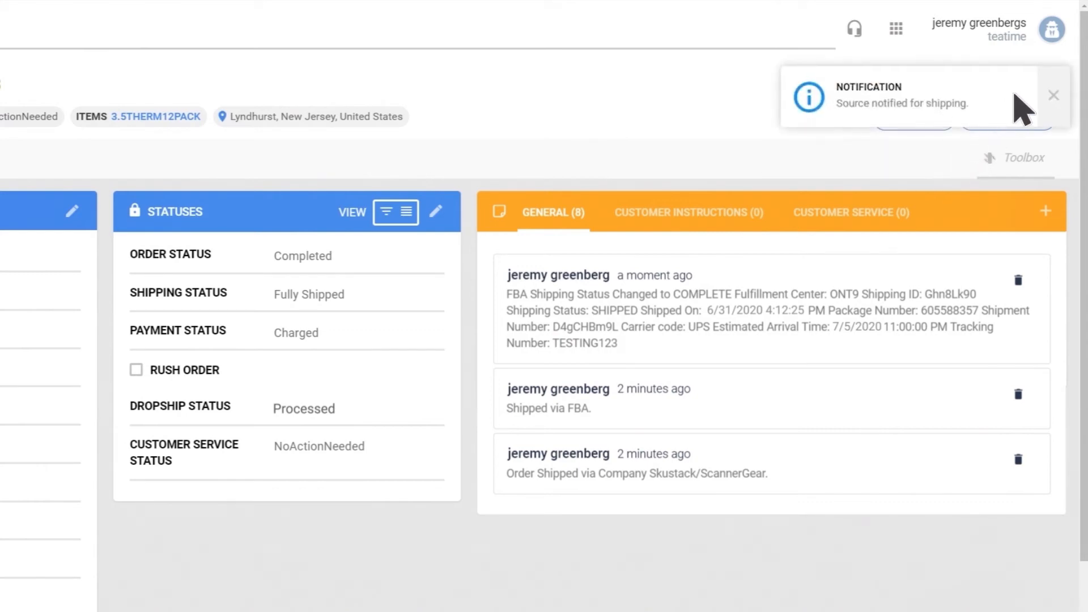